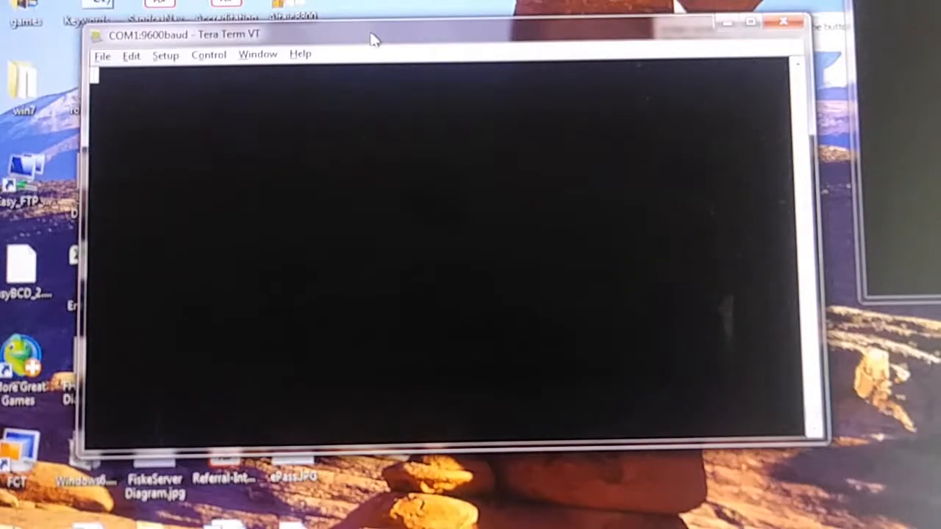
Send HELLO WORLD to the Altair echo program three times and see each copy echoed back.
{"action": "type", "text": "HELLO WORLD"}
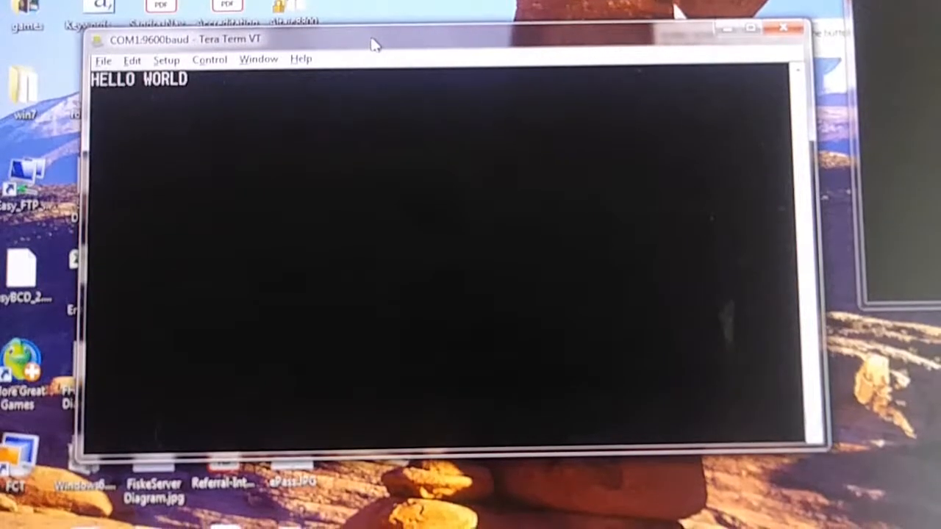
{"action": "type", "text": "HELLO WORLD"}
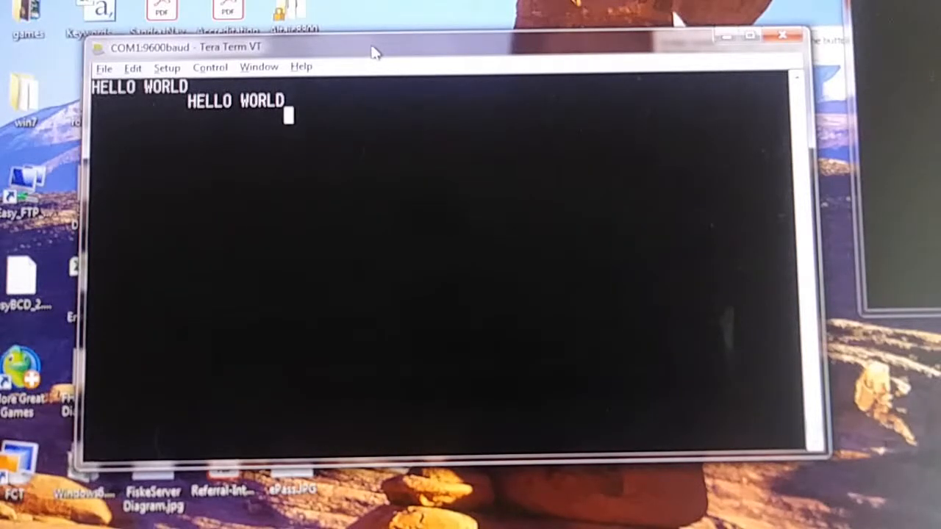
{"action": "type", "text": "HELLO WOR"}
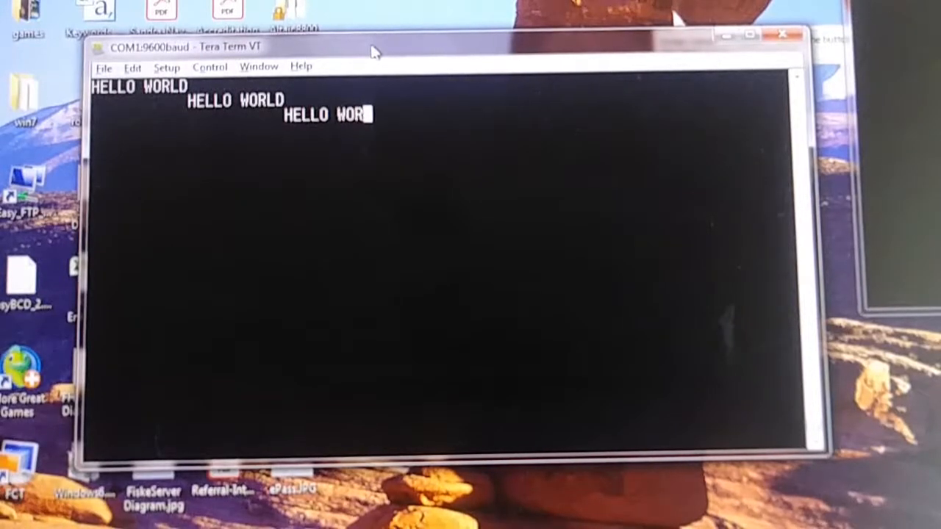
{"action": "type", "text": "LD"}
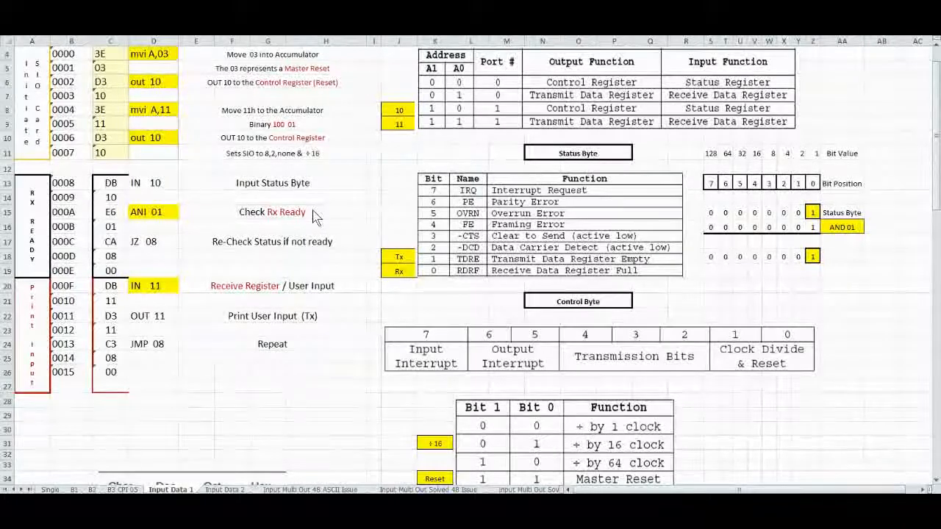
{"action": "mouse_move", "coordinate": [218, 297]}
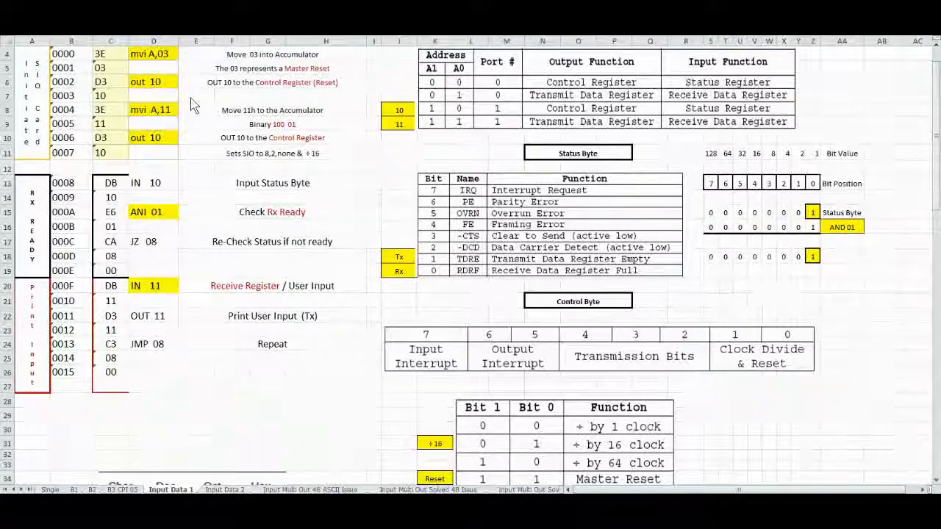
Scroll the Input and Echo sheet down through the data-bit/parity table to the ASCII code table.
{"action": "scroll", "scroll_direction": "down", "scroll_amount": 3}
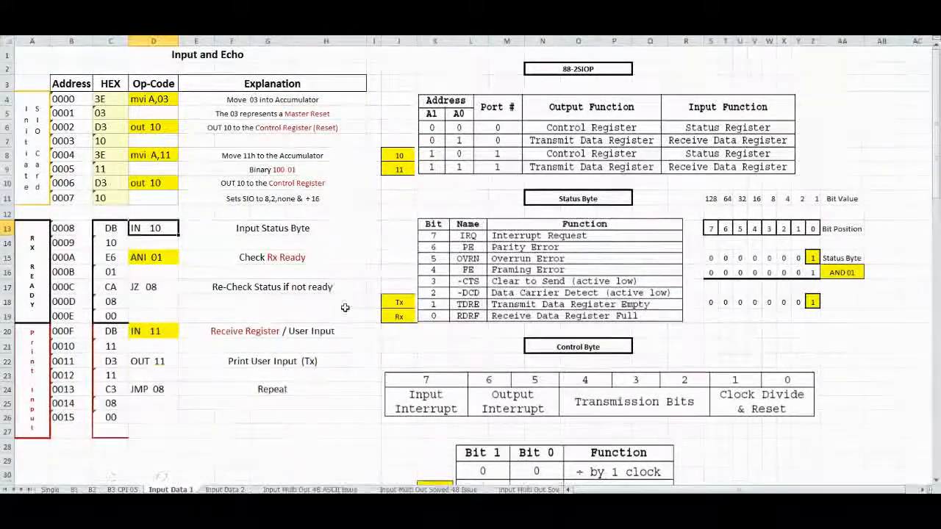
{"action": "scroll", "scroll_direction": "down", "scroll_amount": 3}
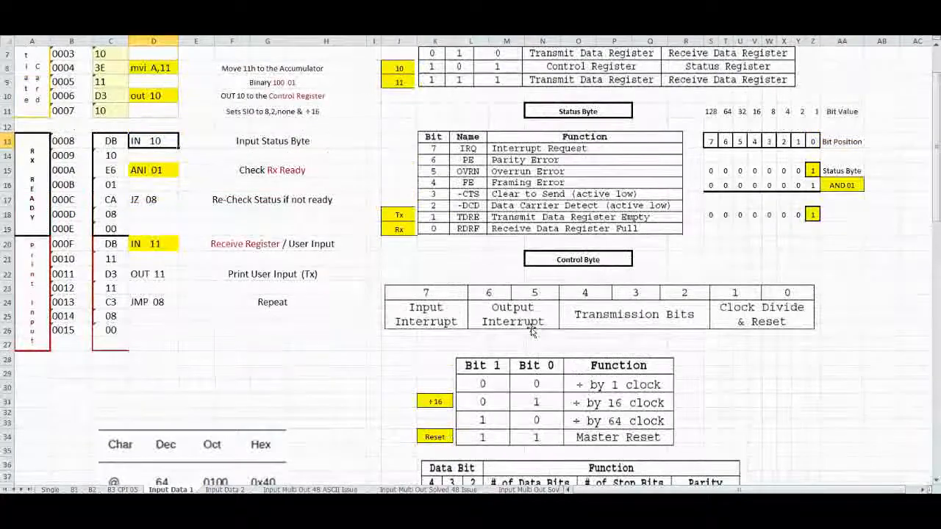
{"action": "scroll", "scroll_direction": "down", "scroll_amount": 3}
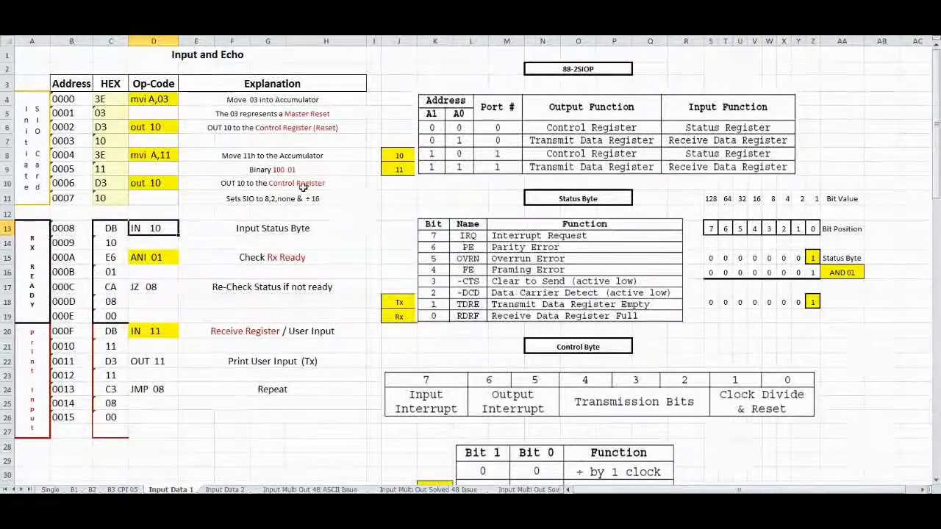
{"action": "scroll", "scroll_direction": "down", "scroll_amount": 3}
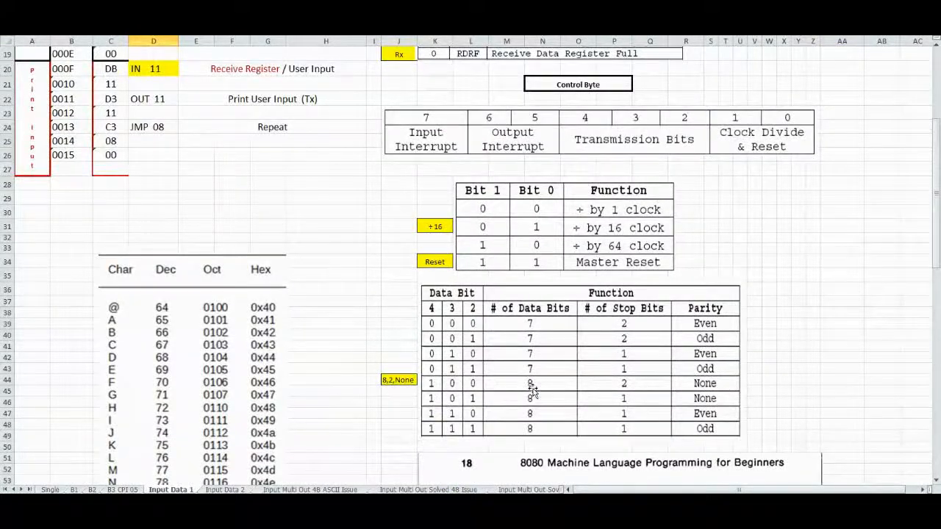
{"action": "mouse_move", "coordinate": [629, 391]}
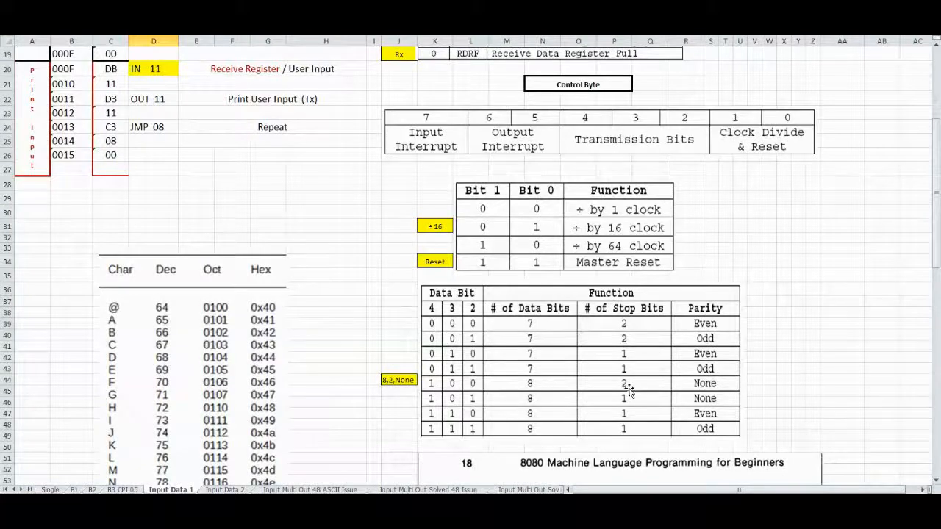
{"action": "mouse_move", "coordinate": [693, 389]}
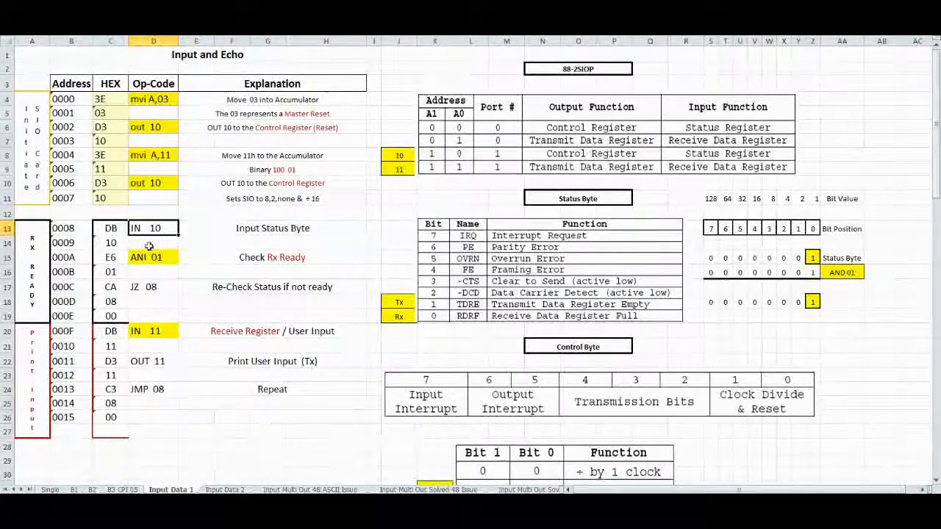
{"action": "left_click", "coordinate": [139, 228]}
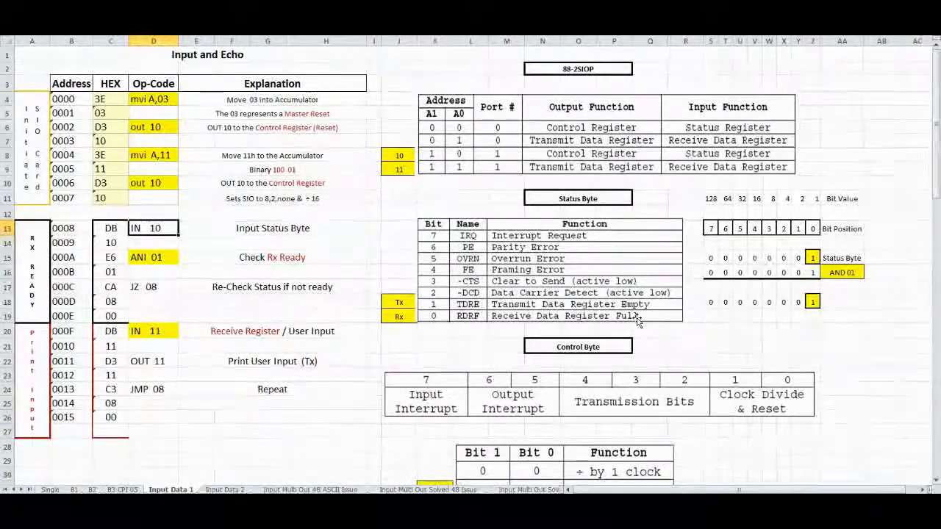
{"action": "left_click", "coordinate": [154, 227]}
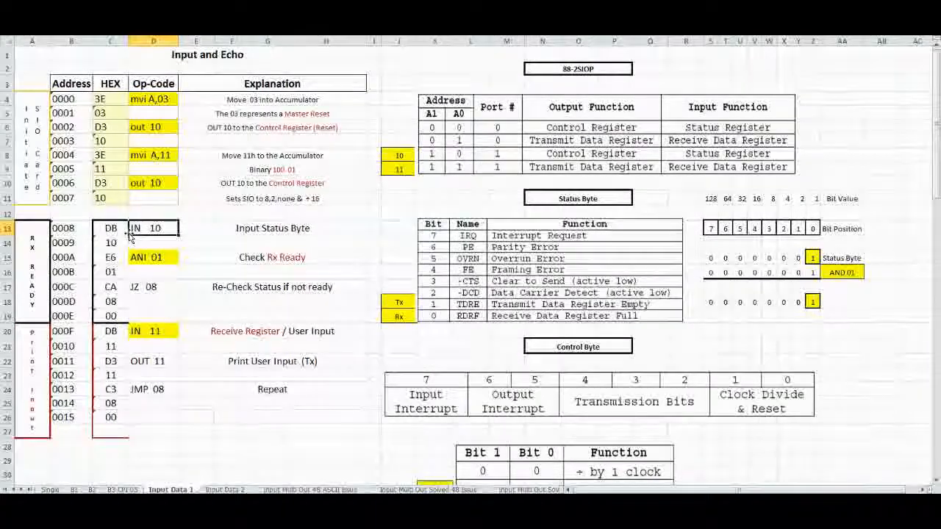
{"action": "mouse_move", "coordinate": [174, 257]}
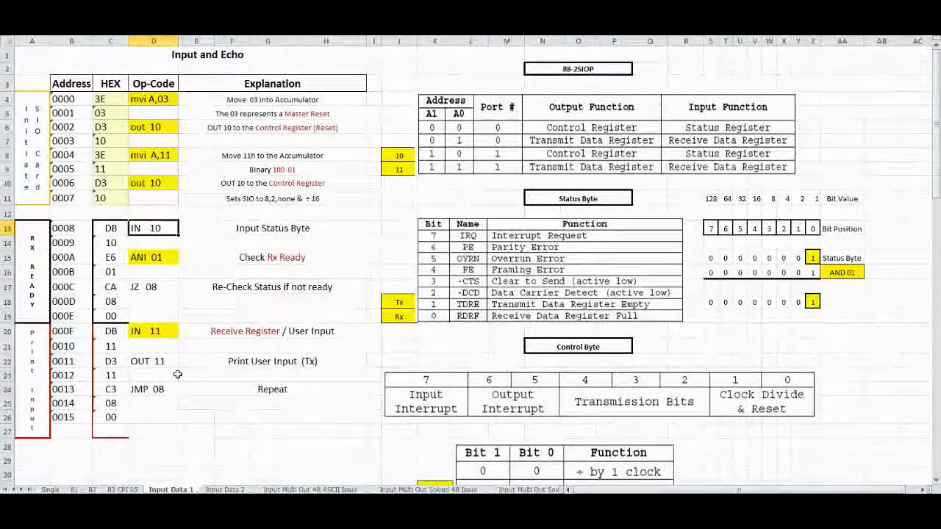
{"action": "mouse_move", "coordinate": [182, 382]}
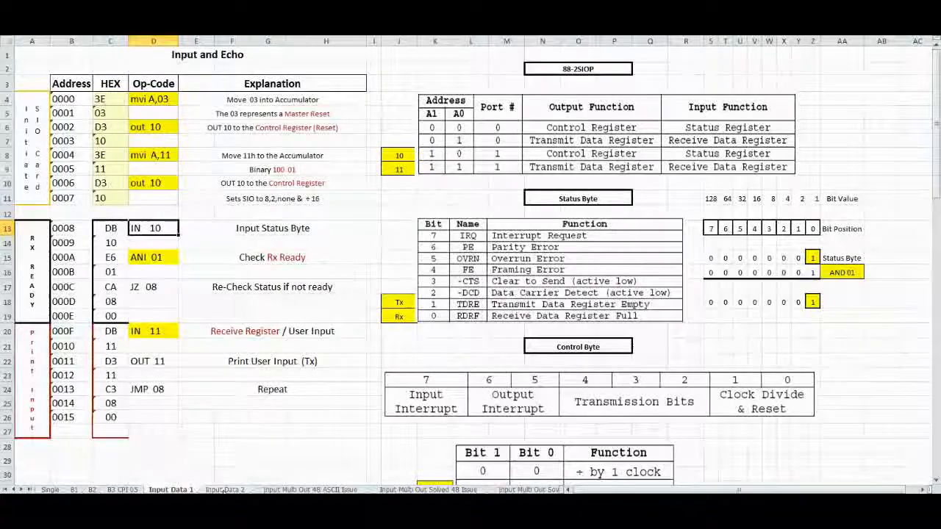
Switch to the Input Print Save sheet and select cells in its op-code listing.
{"action": "left_click", "coordinate": [223, 488]}
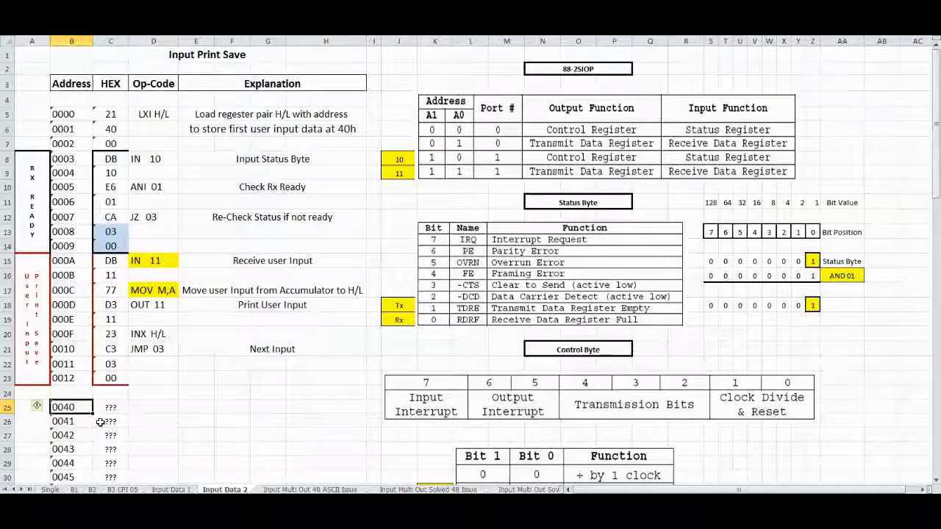
{"action": "scroll", "scroll_direction": "down", "scroll_amount": 3}
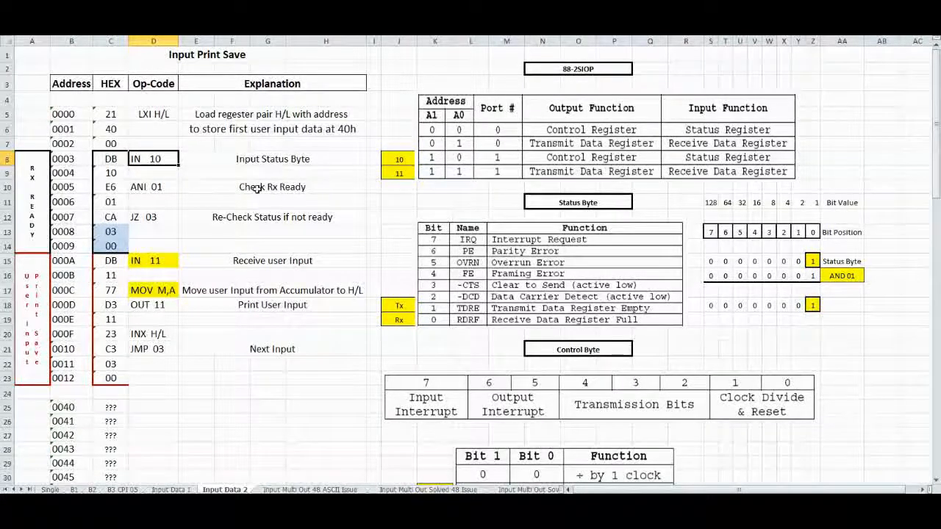
{"action": "left_click", "coordinate": [272, 186]}
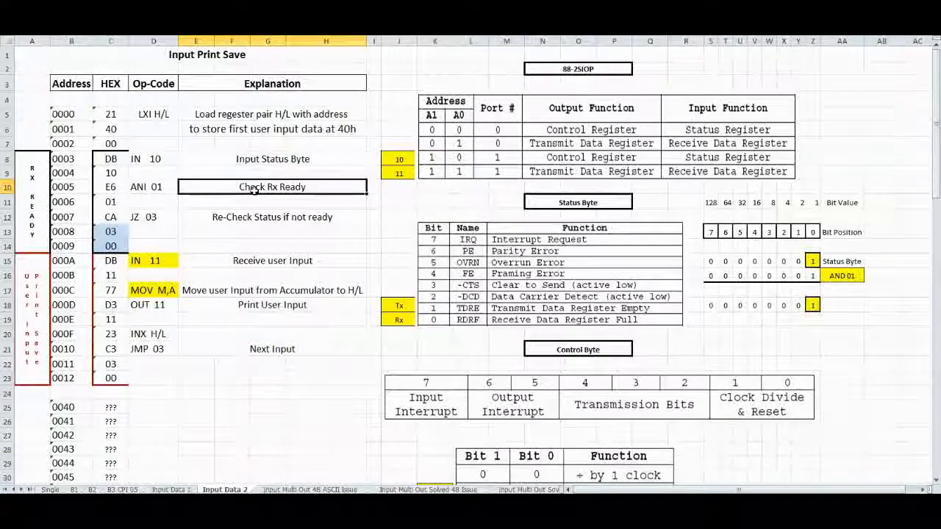
{"action": "left_click", "coordinate": [272, 260]}
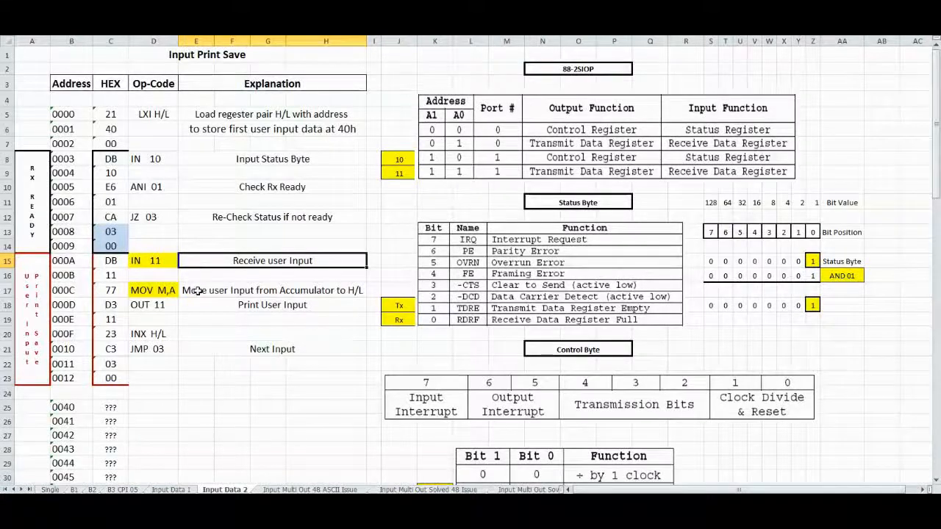
{"action": "left_click", "coordinate": [272, 291]}
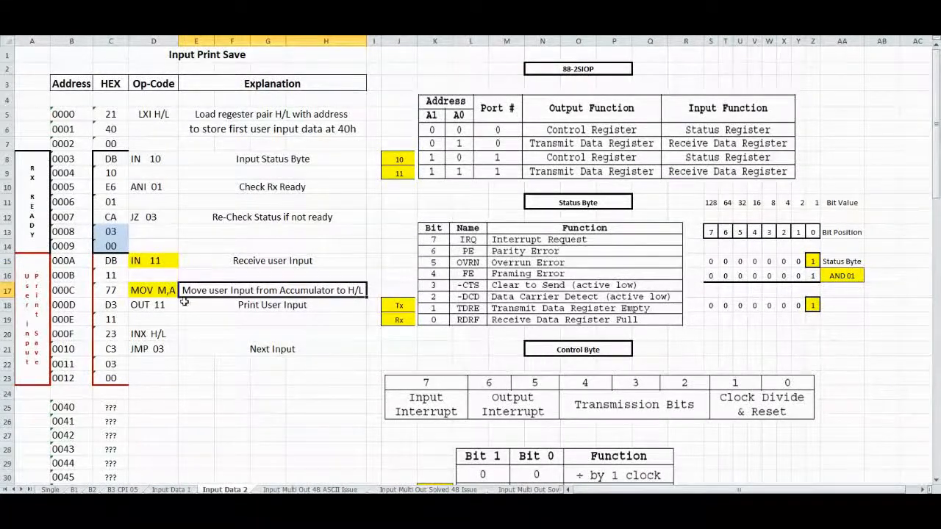
Scroll further down the listing that stores typed input at address 40h.
{"action": "scroll", "scroll_direction": "down", "scroll_amount": 3}
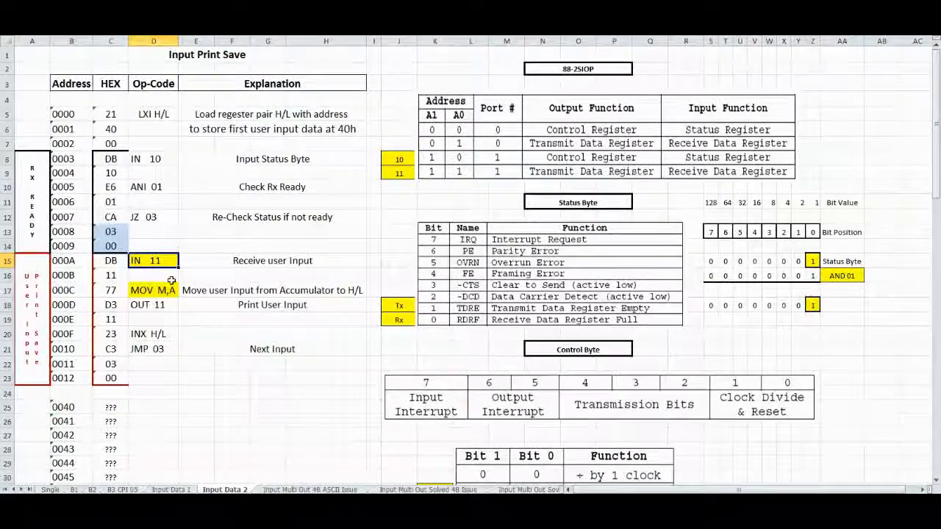
{"action": "scroll", "scroll_direction": "down", "scroll_amount": 3}
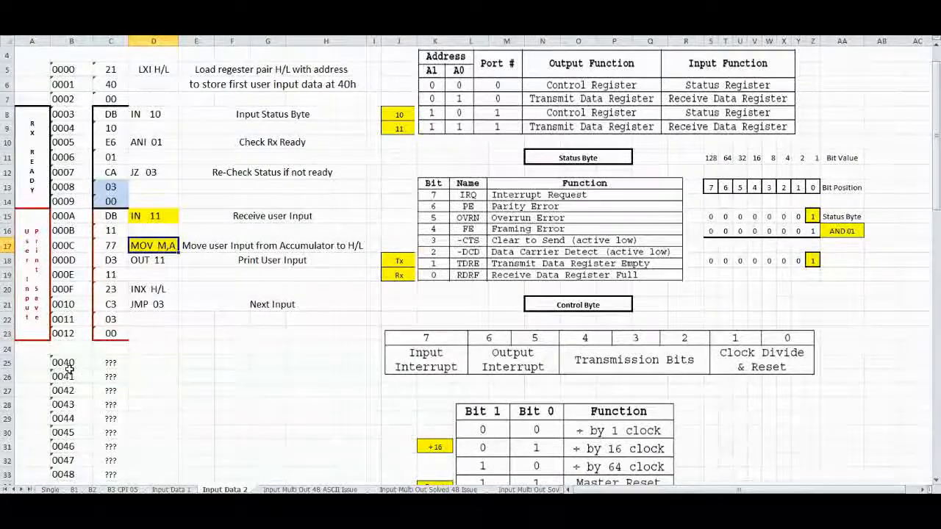
{"action": "left_click", "coordinate": [70, 362]}
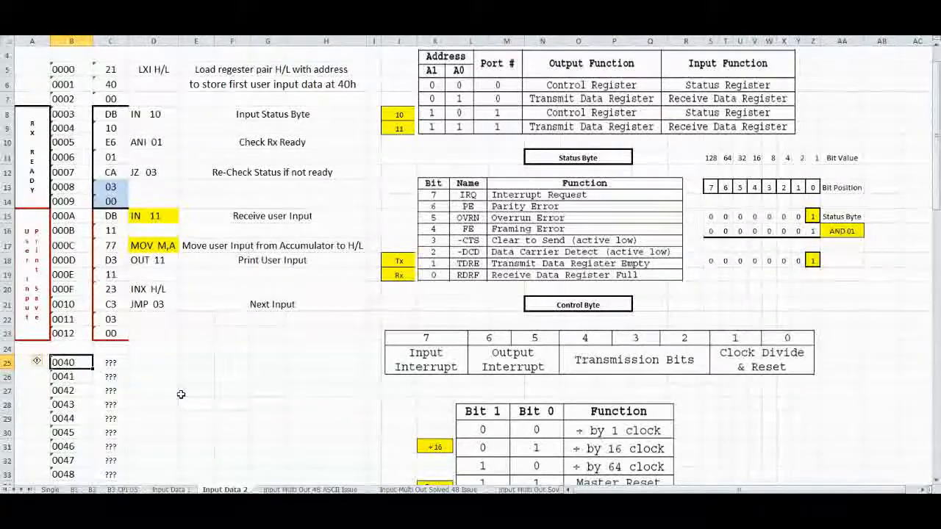
{"action": "mouse_move", "coordinate": [267, 247]}
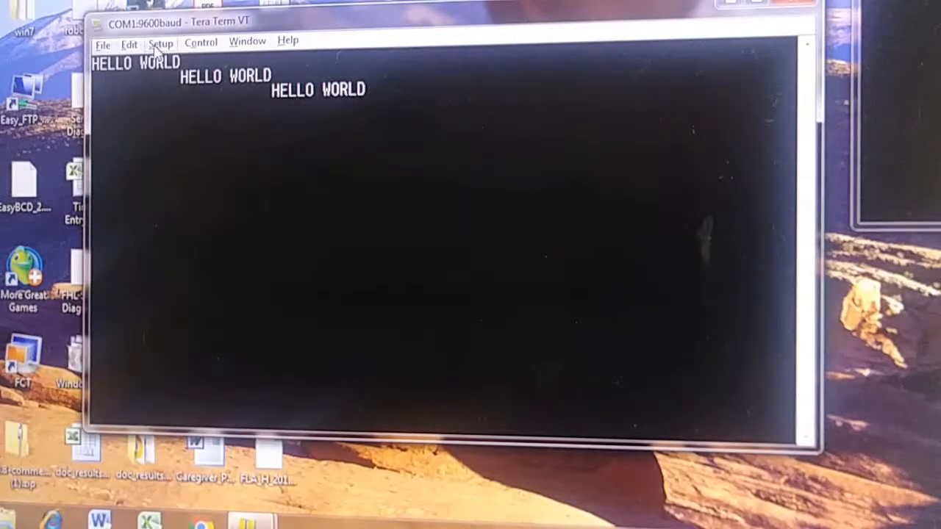
Start memory entry at 0000 with EN 0 and enter bytes 21 40 00 DB 10 E6 01.
{"action": "left_click", "coordinate": [130, 41]}
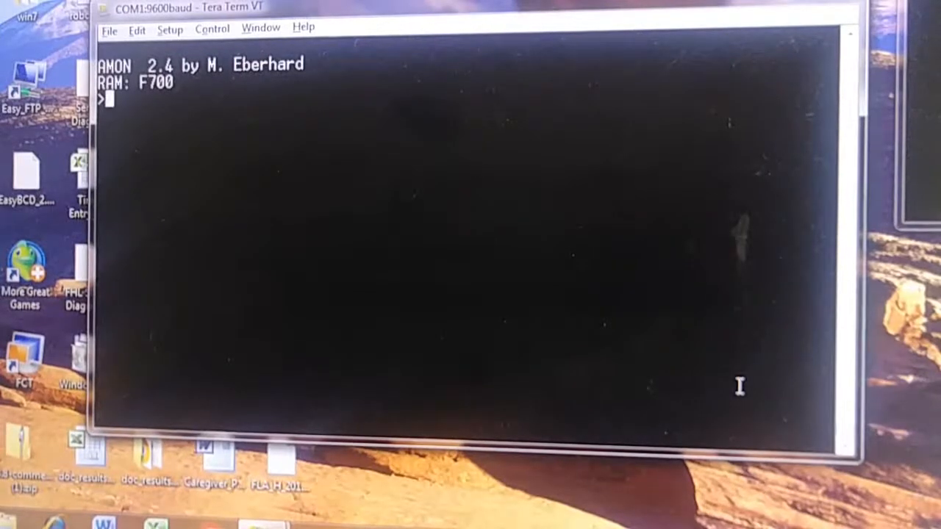
{"action": "type", "text": "EN 0"}
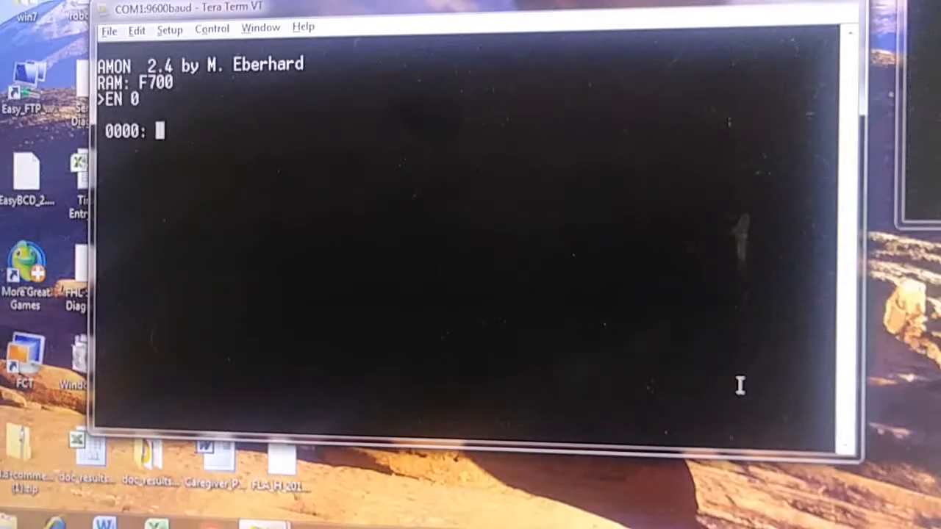
{"action": "type", "text": "21"}
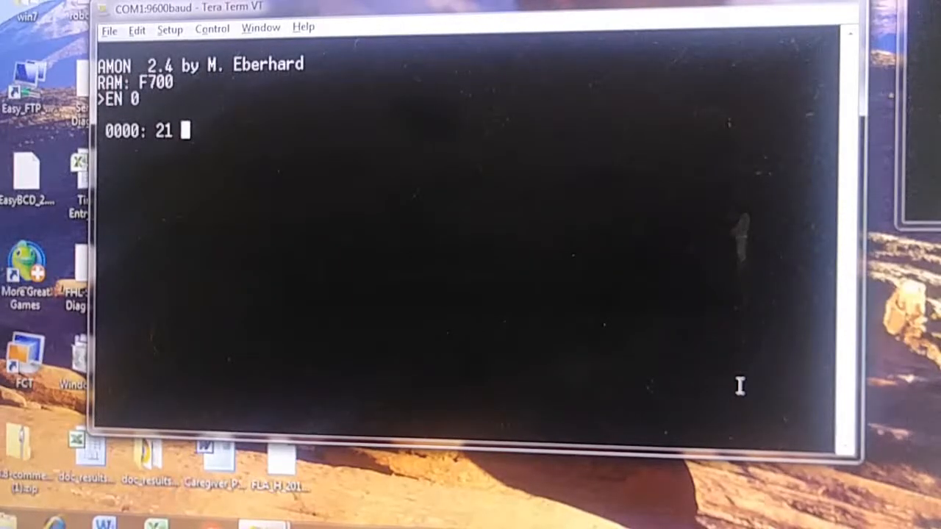
{"action": "type", "text": "2"}
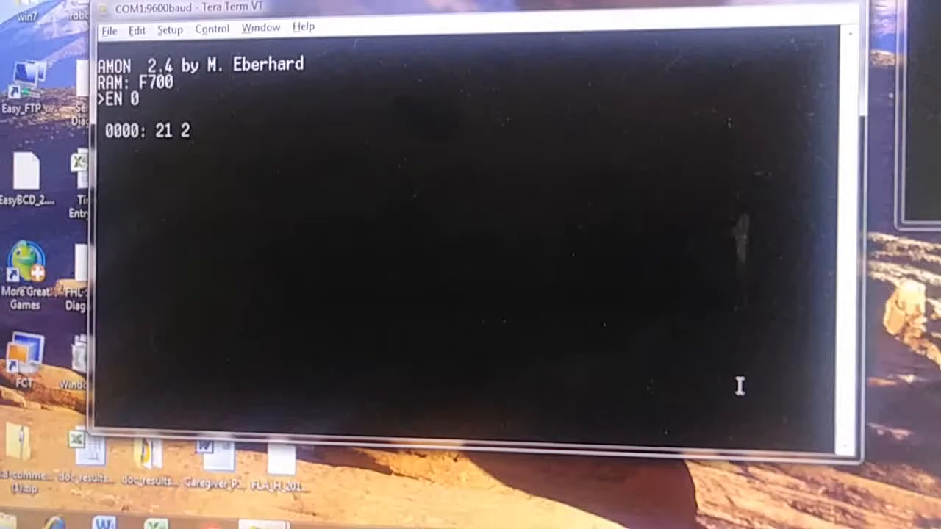
{"action": "type", "text": "40"}
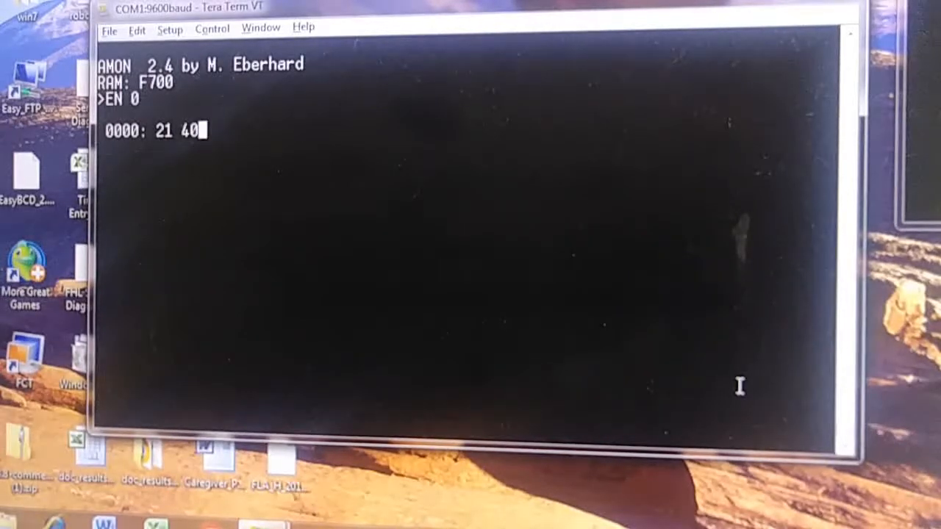
{"action": "type", "text": "00"}
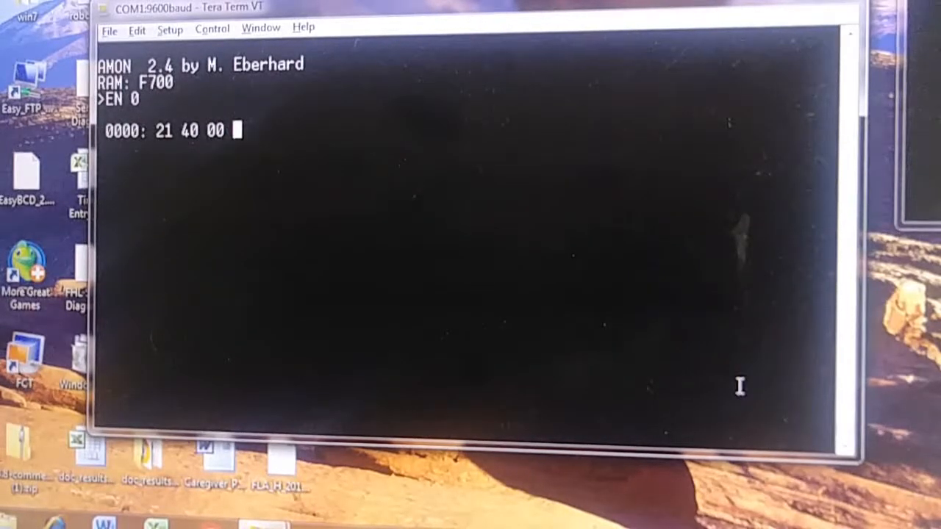
{"action": "type", "text": "DB"}
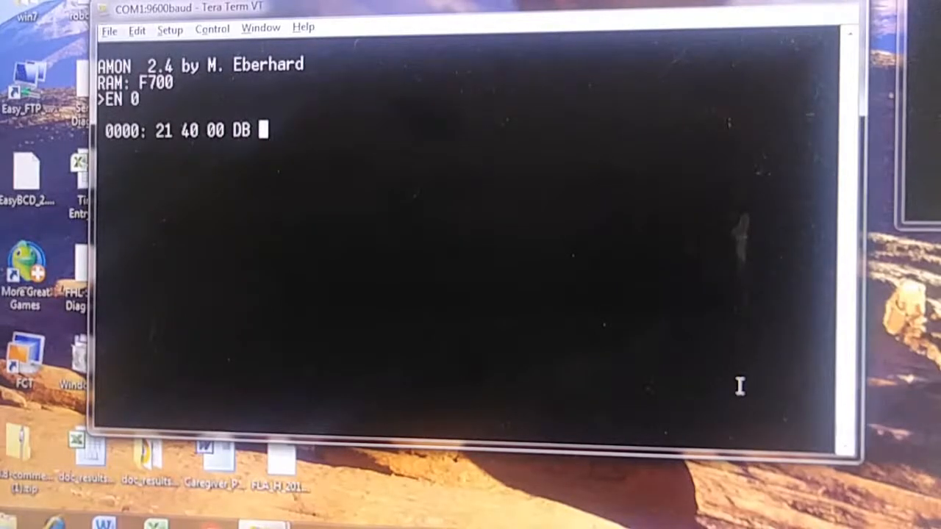
{"action": "type", "text": "1"}
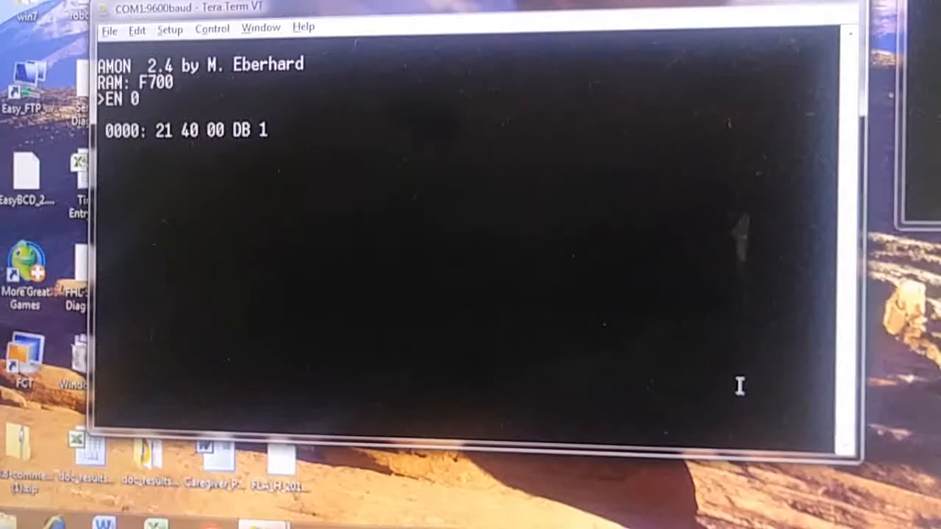
{"action": "type", "text": "0"}
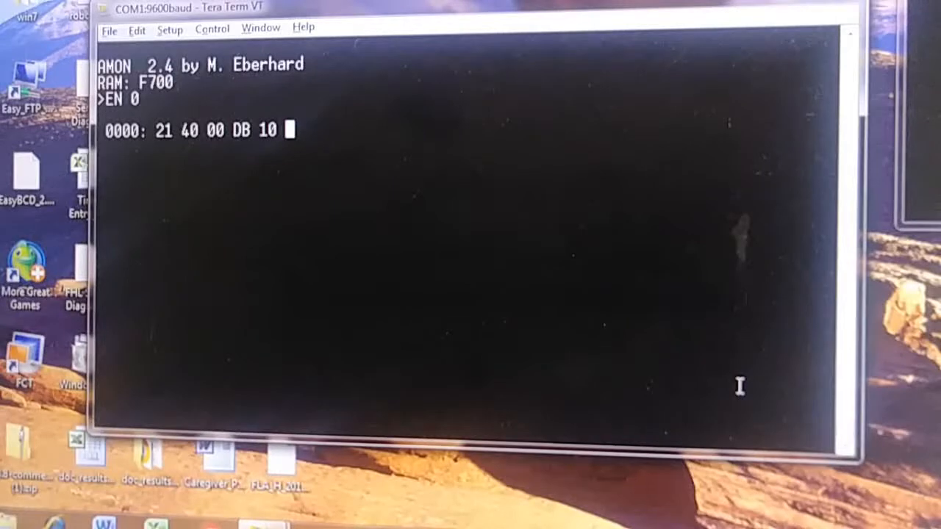
{"action": "type", "text": "E6"}
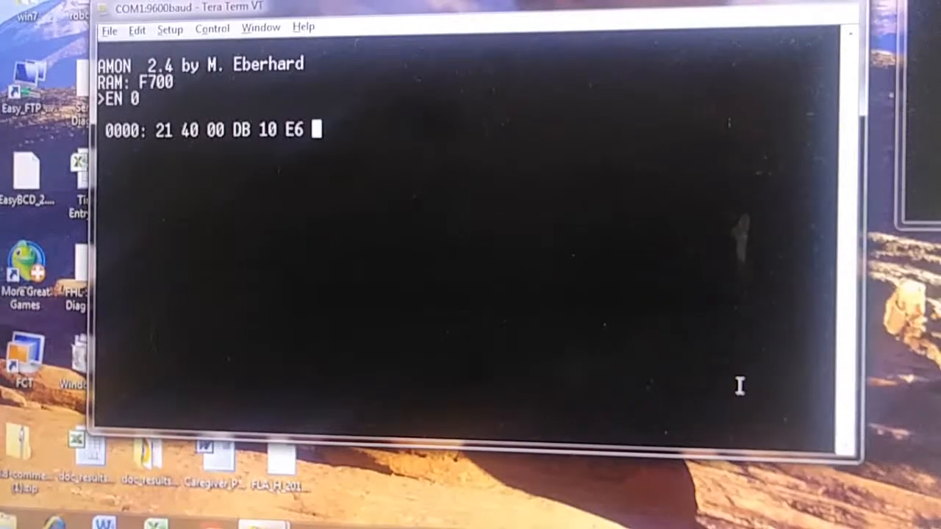
{"action": "type", "text": "01"}
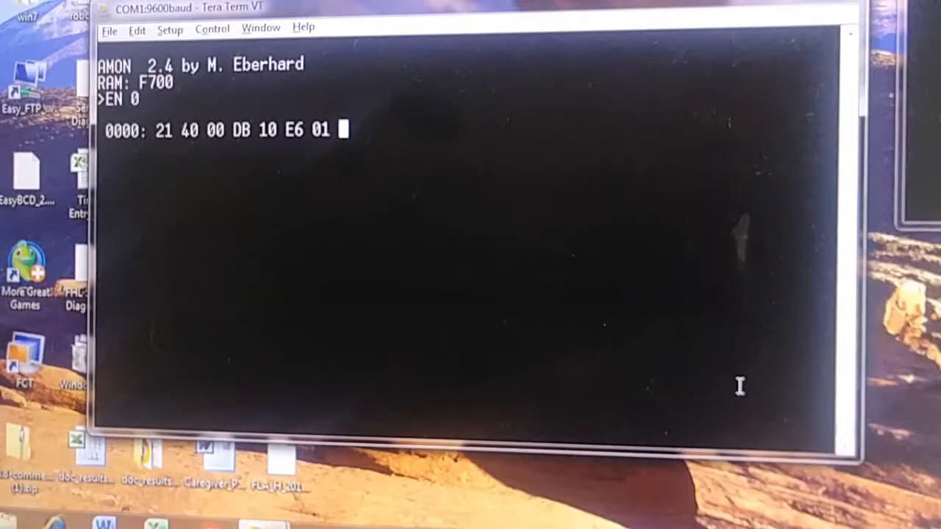
Enter the remaining bytes CA 03 00 DB 11 77 D3 11 23 C3 03 00 through address 0012.
{"action": "type", "text": "CA 03"}
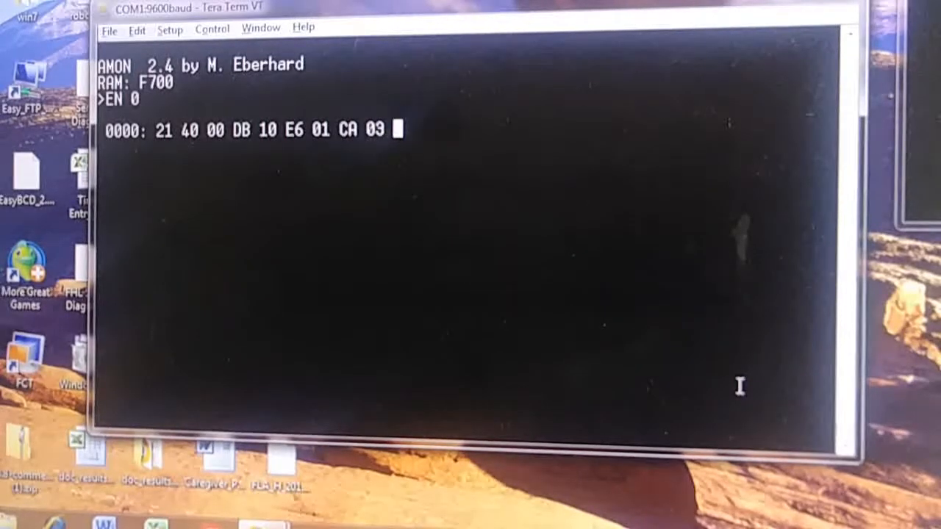
{"action": "type", "text": "00"}
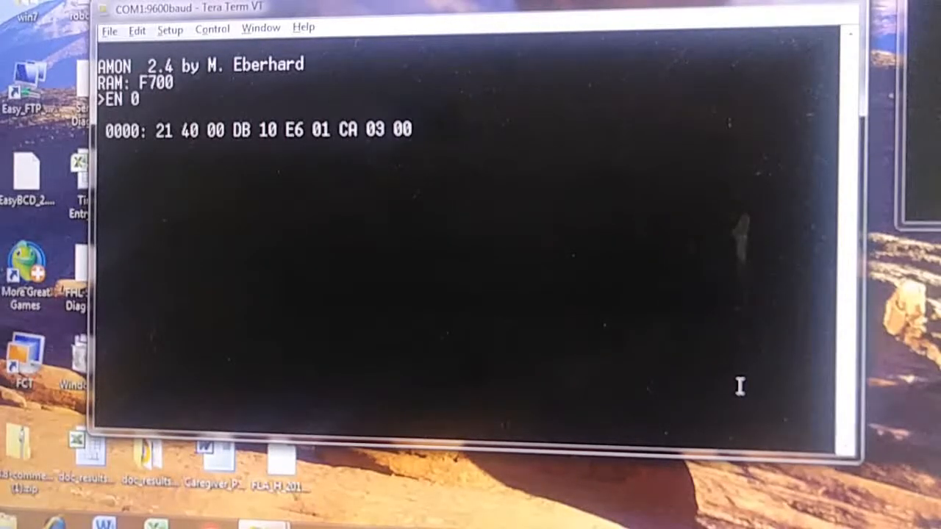
{"action": "type", "text": "DB"}
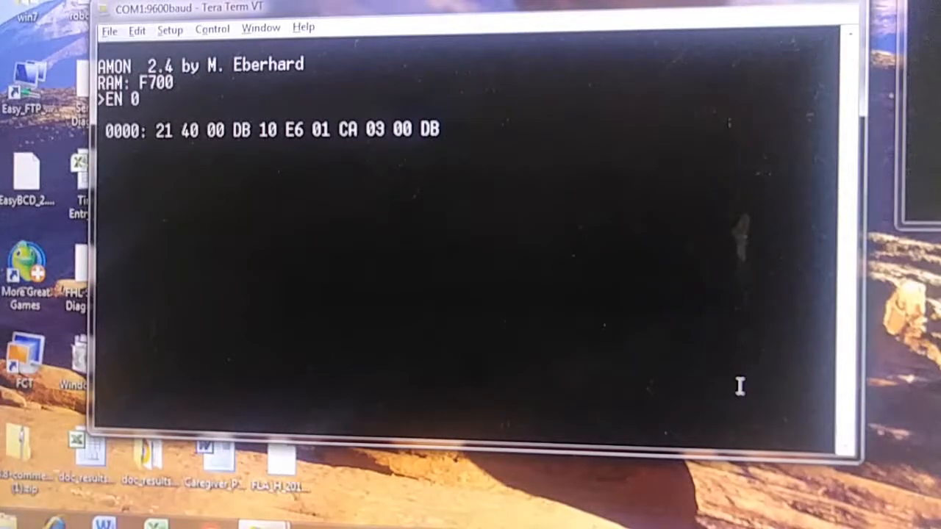
{"action": "type", "text": "11 77 D"}
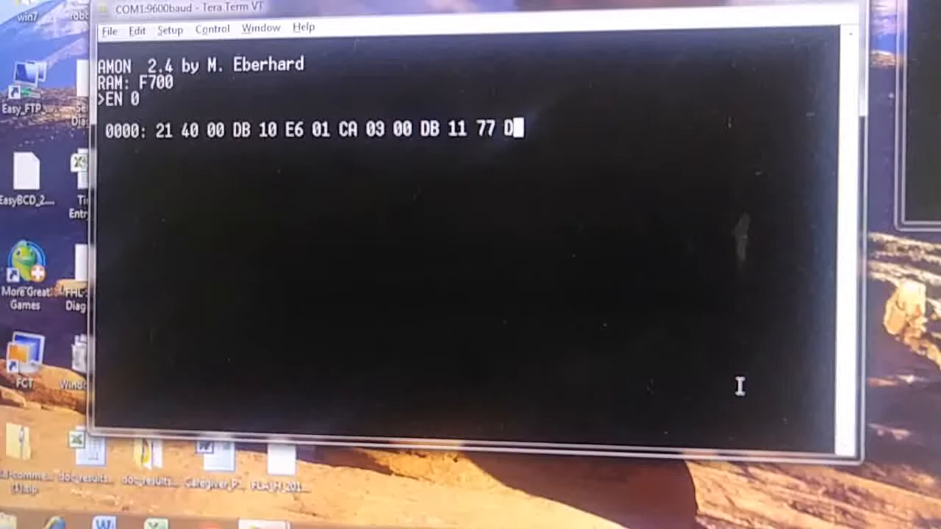
{"action": "type", "text": "3"}
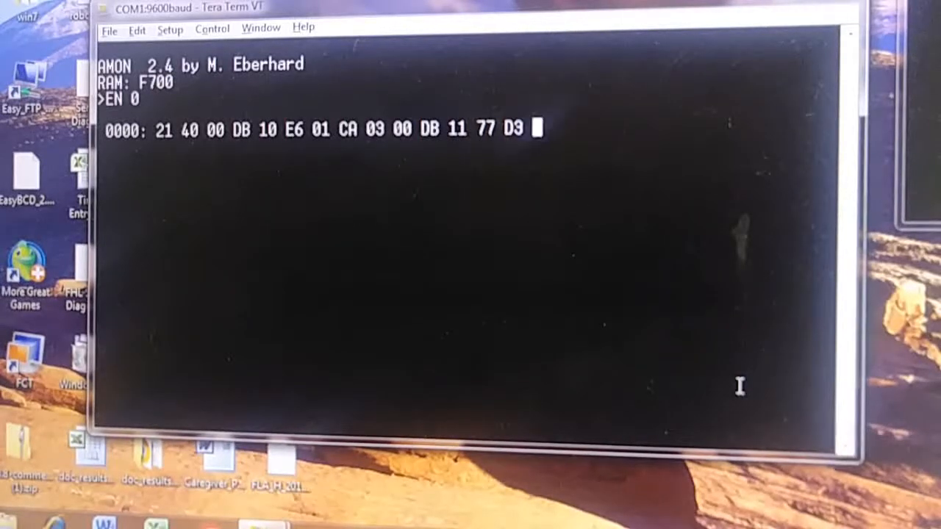
{"action": "type", "text": "11 2"}
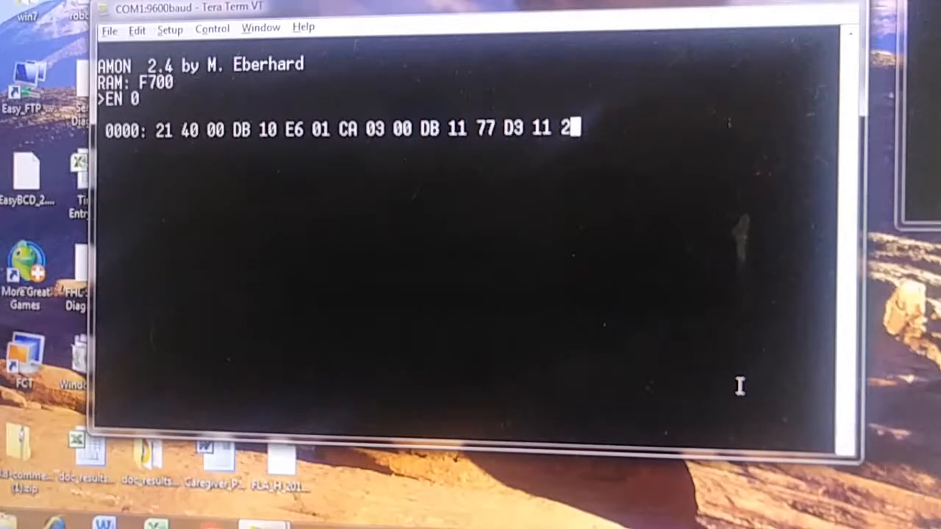
{"action": "type", "text": "3"}
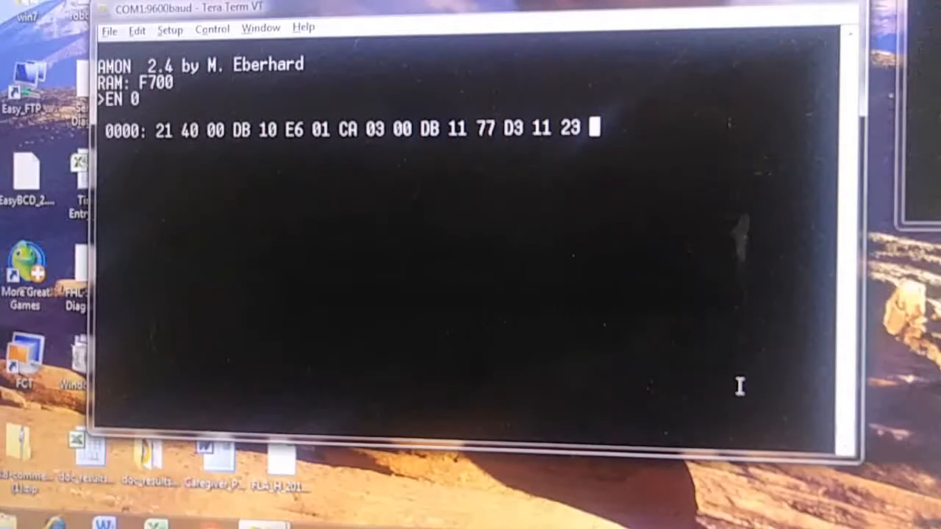
{"action": "type", "text": "C3"}
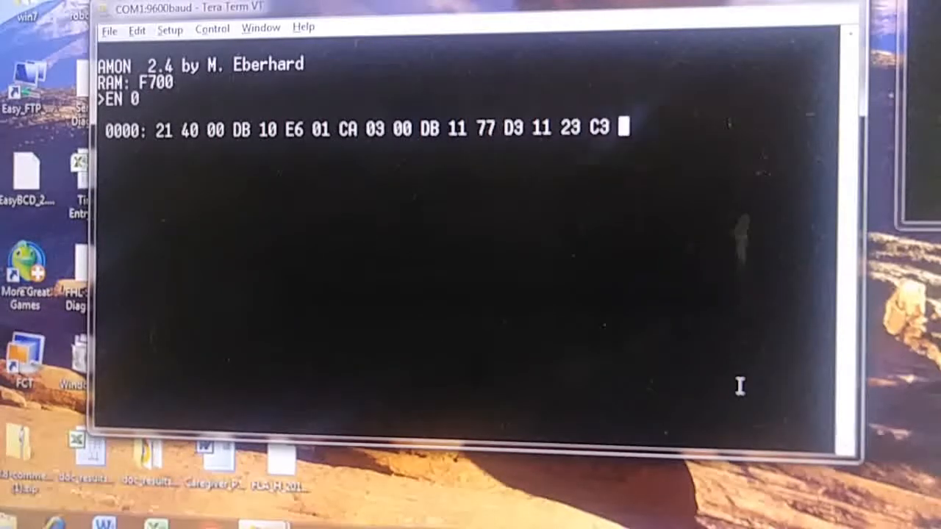
{"action": "type", "text": "03"}
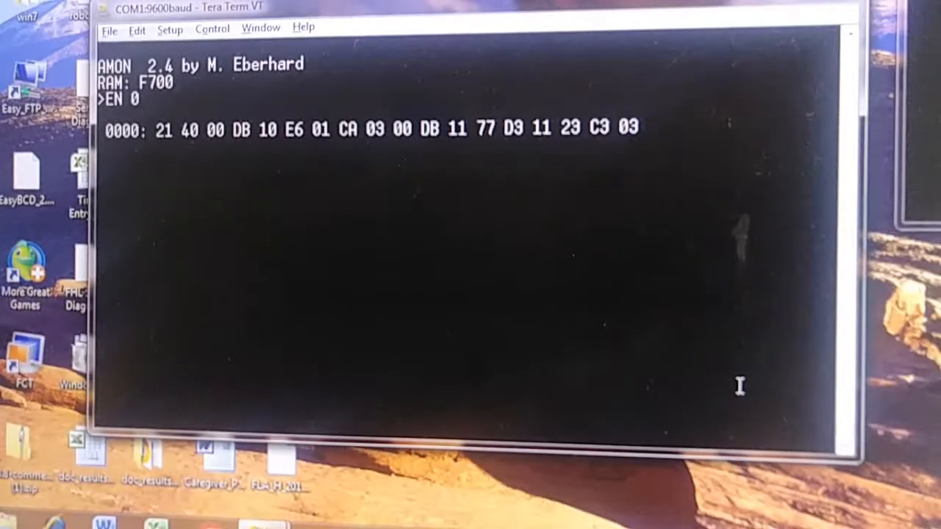
{"action": "type", "text": "00"}
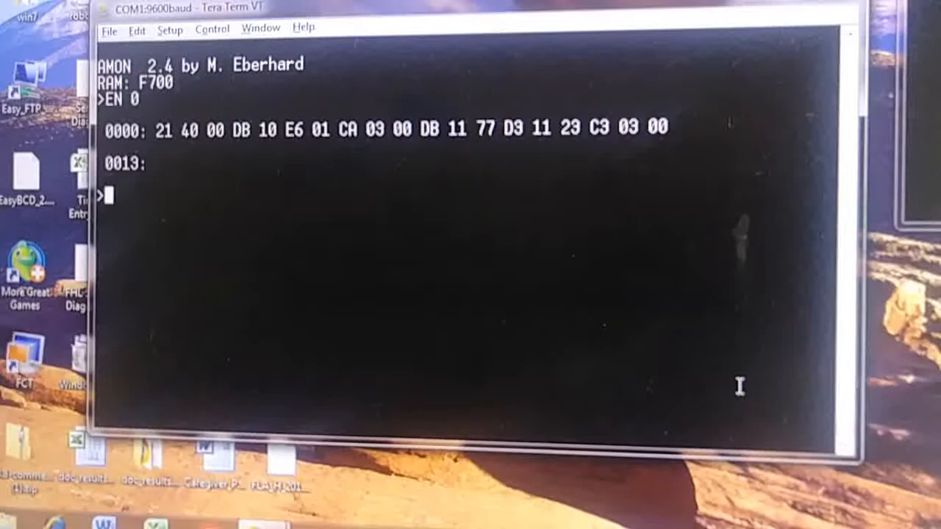
Execute the program from 0 with EX 0 and have HELLO WORLD echoed back.
{"action": "type", "text": "EX 0"}
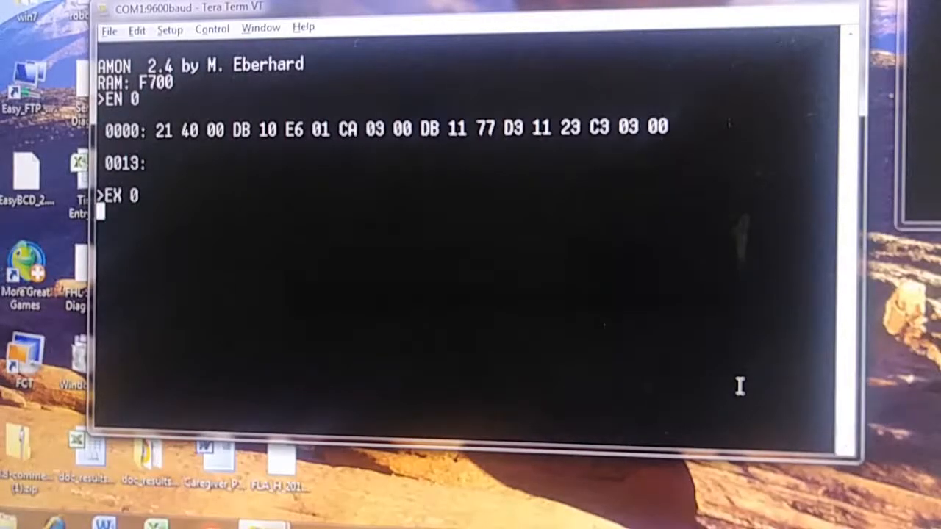
{"action": "type", "text": "HELLO WO"}
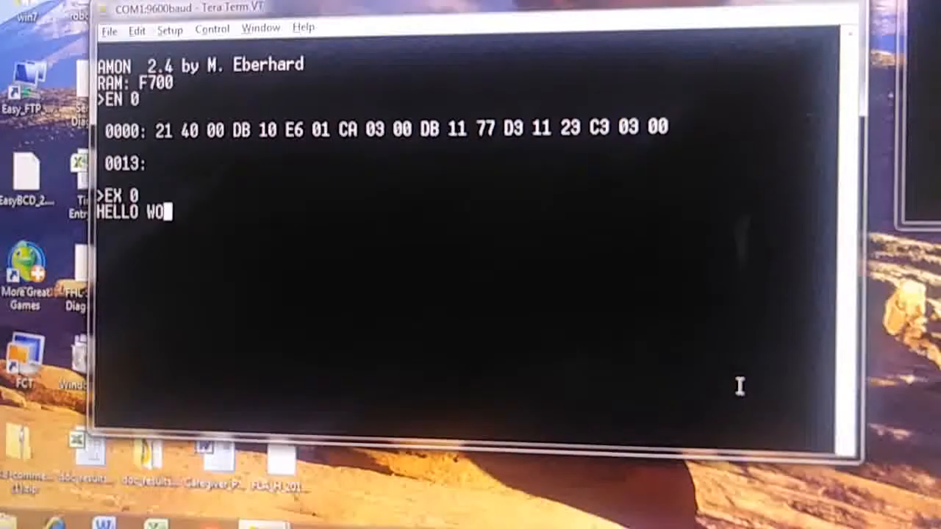
{"action": "type", "text": "RLD"}
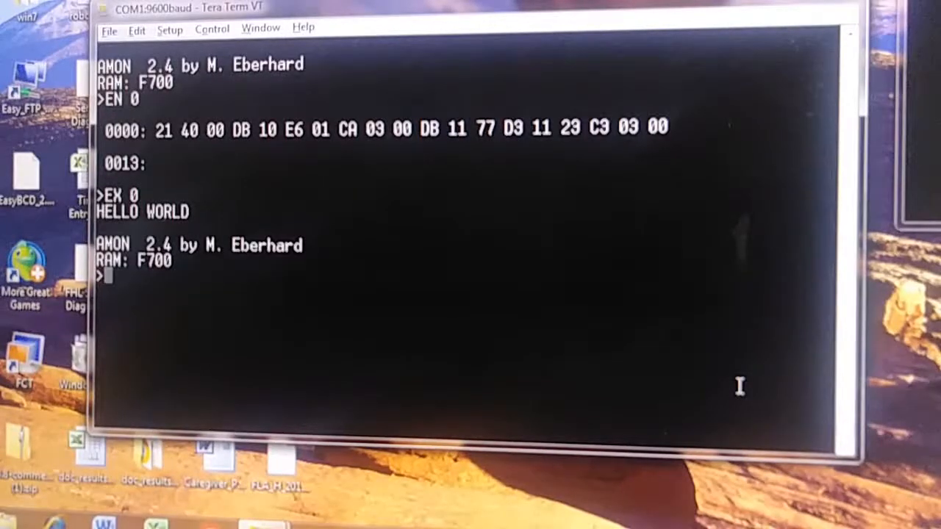
Request a memory dump at address 40 with DU 40.
{"action": "type", "text": "DU"}
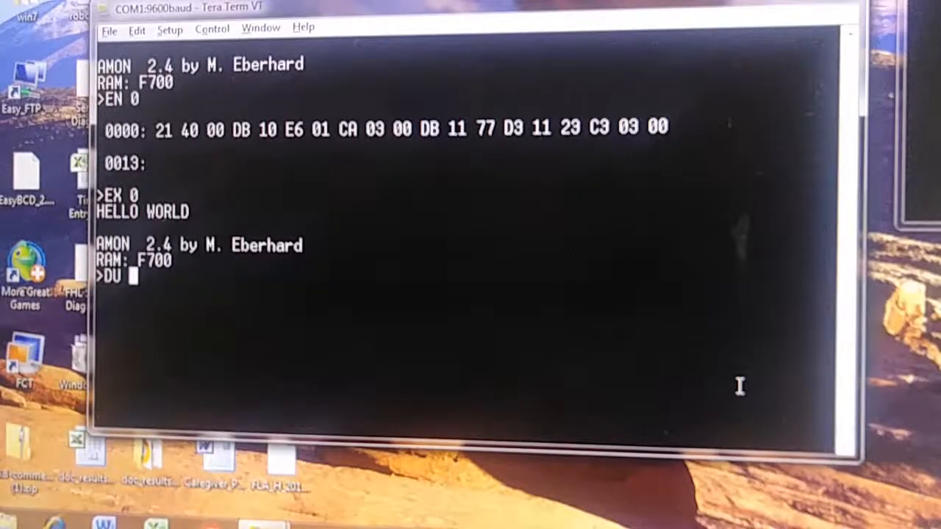
{"action": "type", "text": "40"}
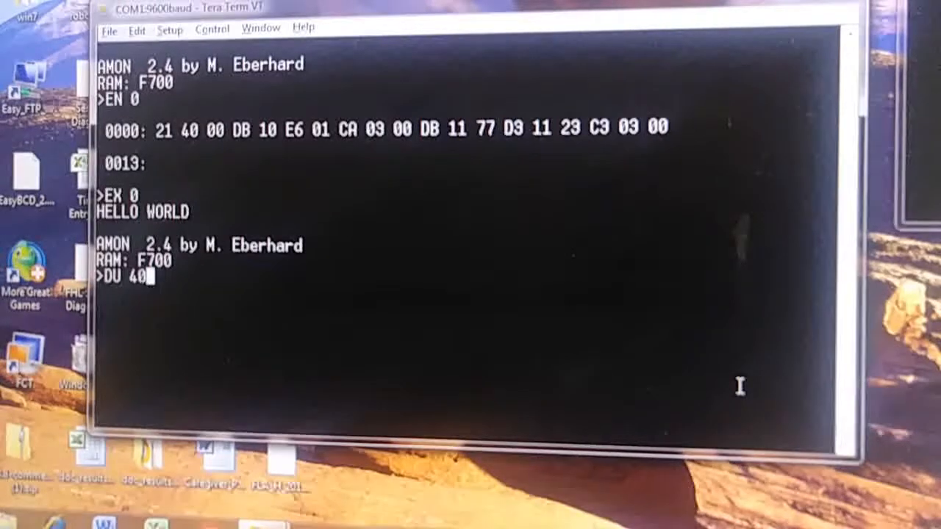